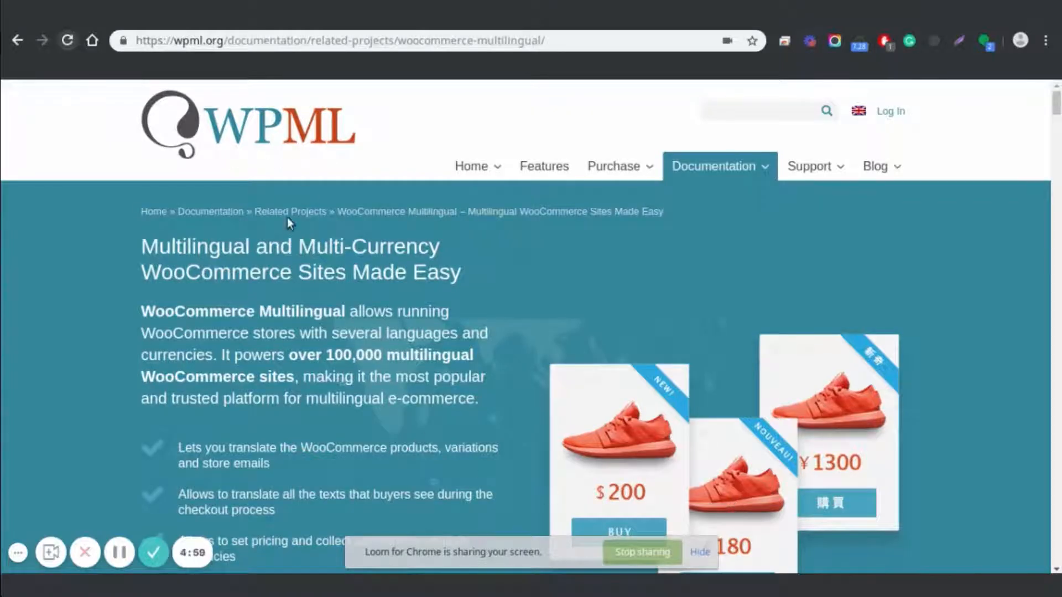
List all pages and inspect the Vendor Dashboard row's French and Italian translation icons
{"action": "scroll", "scroll_direction": "down", "scroll_amount": 3}
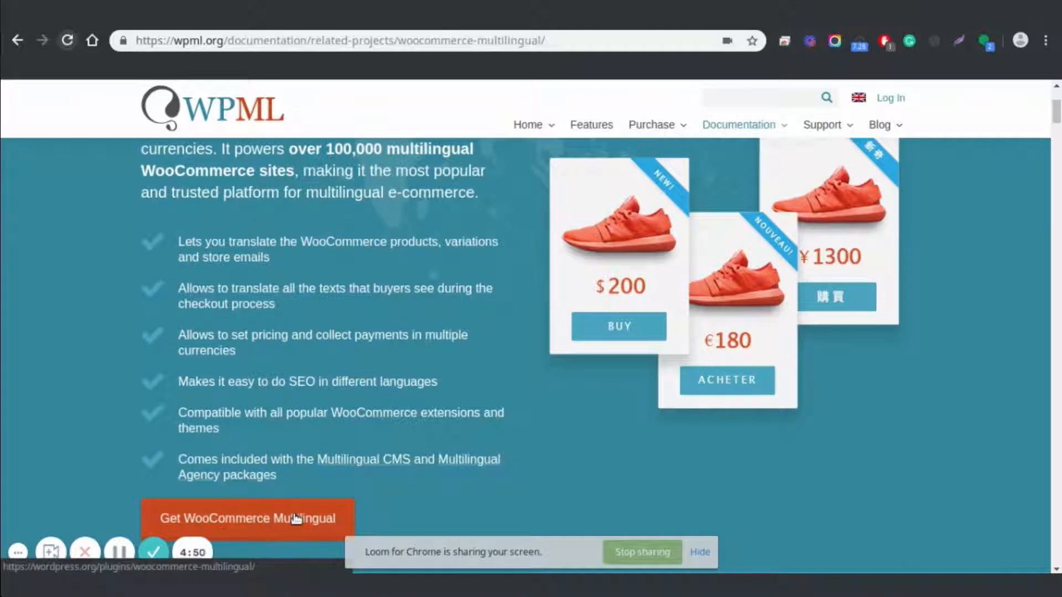
{"action": "mouse_move", "coordinate": [363, 350]}
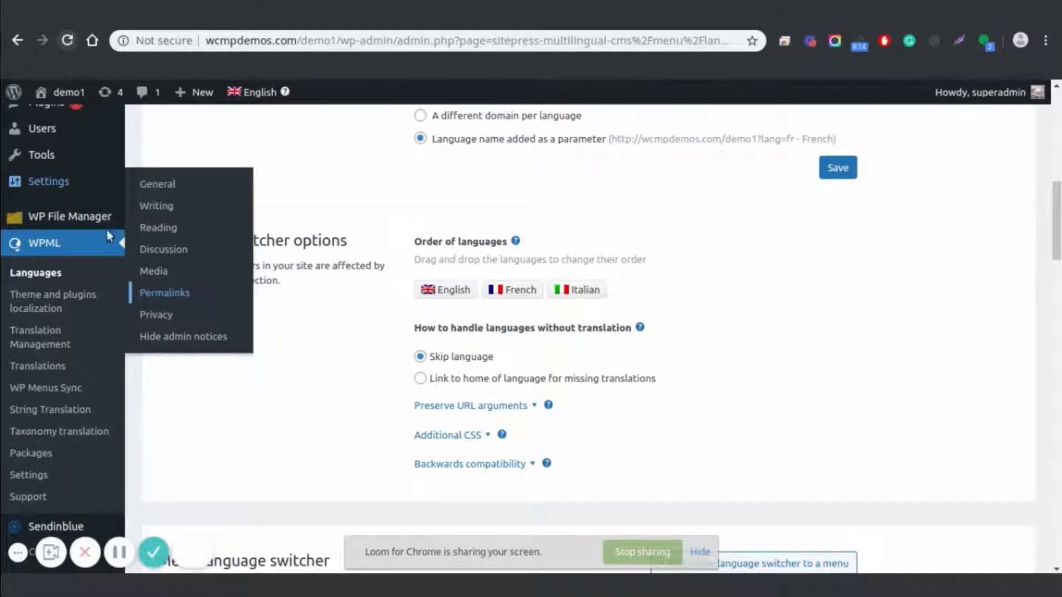
{"action": "mouse_move", "coordinate": [379, 366]}
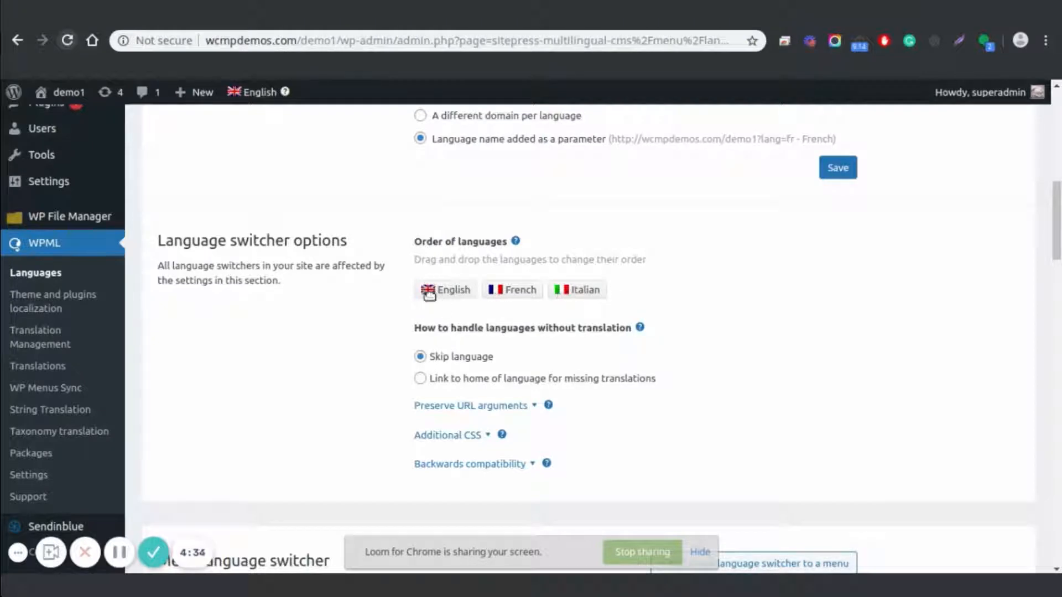
{"action": "mouse_move", "coordinate": [581, 290]}
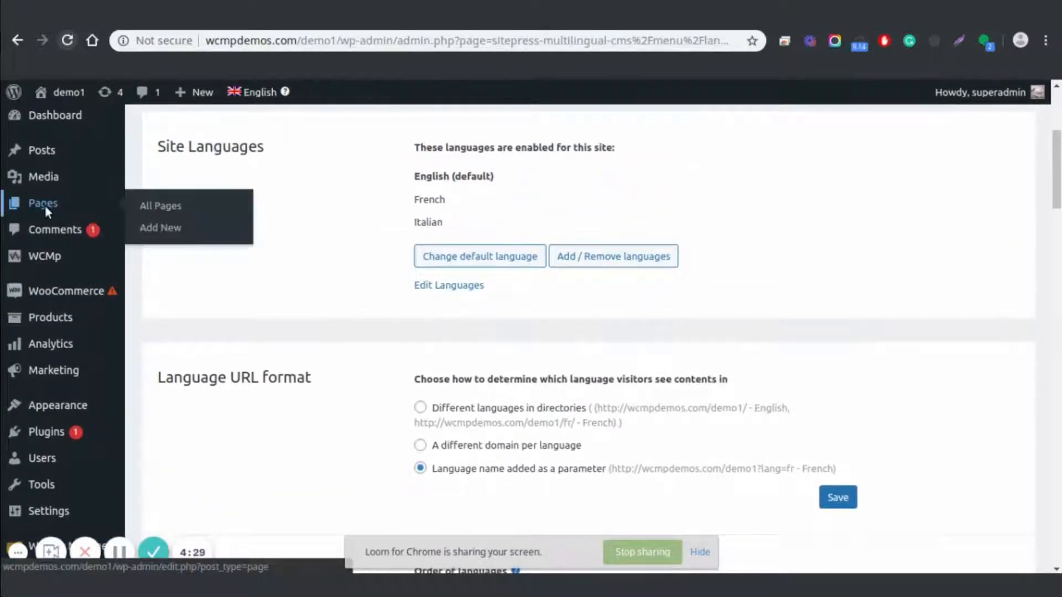
{"action": "left_click", "coordinate": [160, 206]}
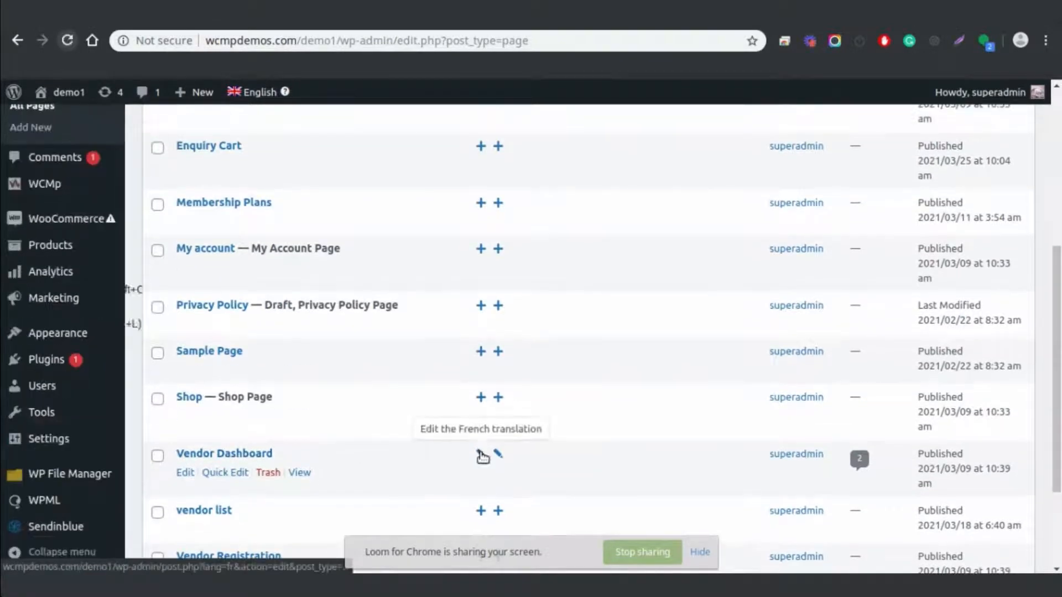
{"action": "mouse_move", "coordinate": [477, 455]}
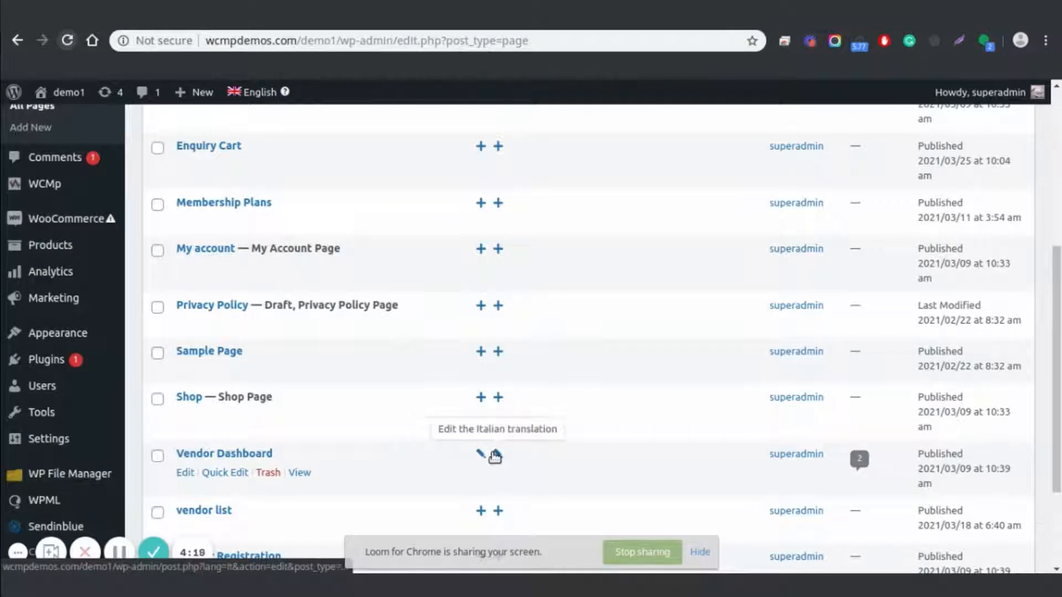
{"action": "left_click", "coordinate": [479, 455]}
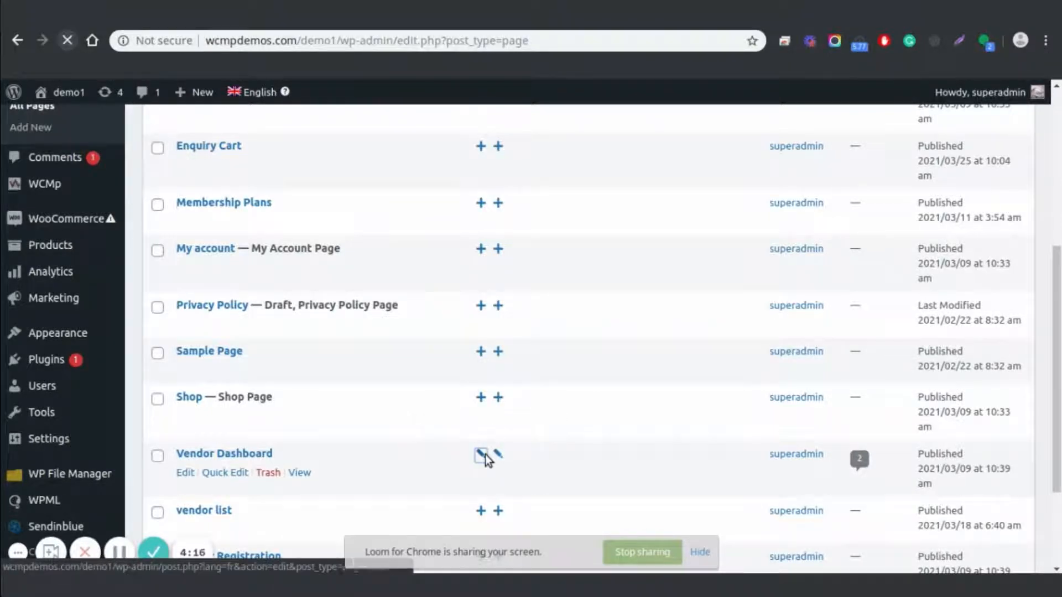
{"action": "left_click", "coordinate": [479, 454]}
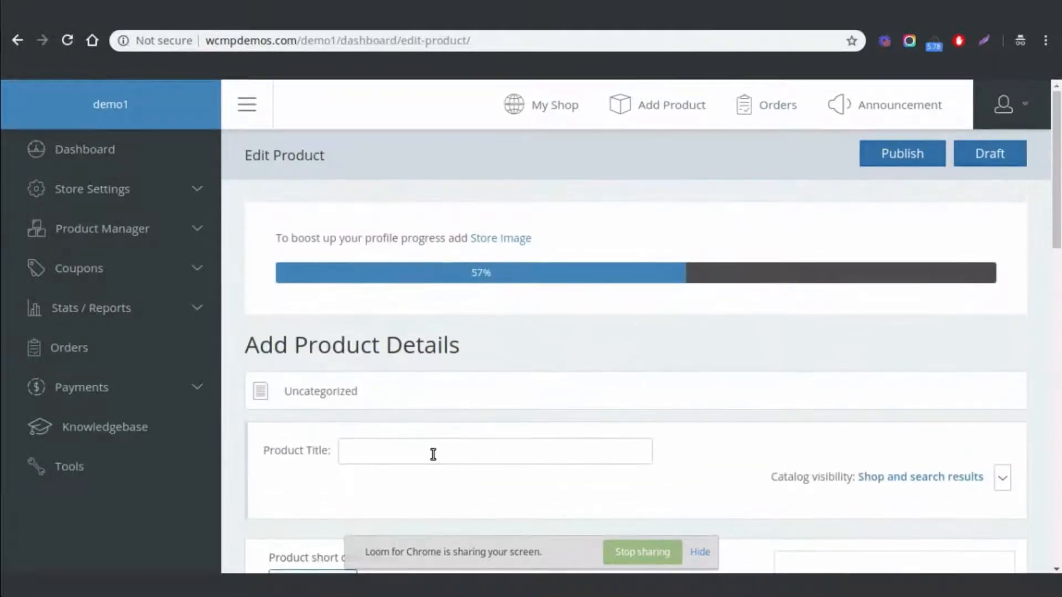
Title the new vendor product 'This is an english pro' and publish it
{"action": "type", "text": "This is ann"}
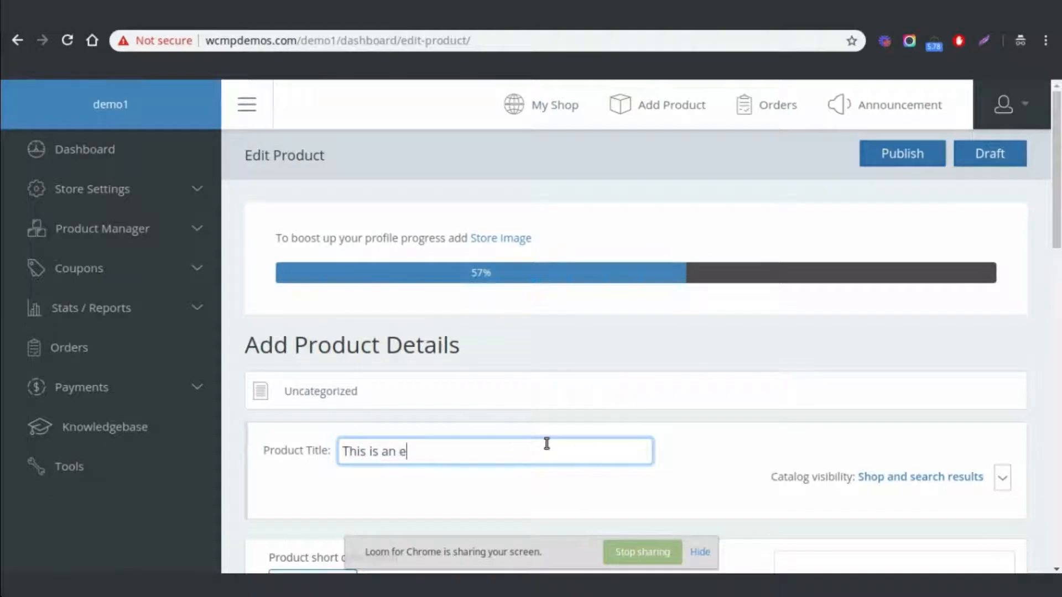
{"action": "type", "text": "nglish"}
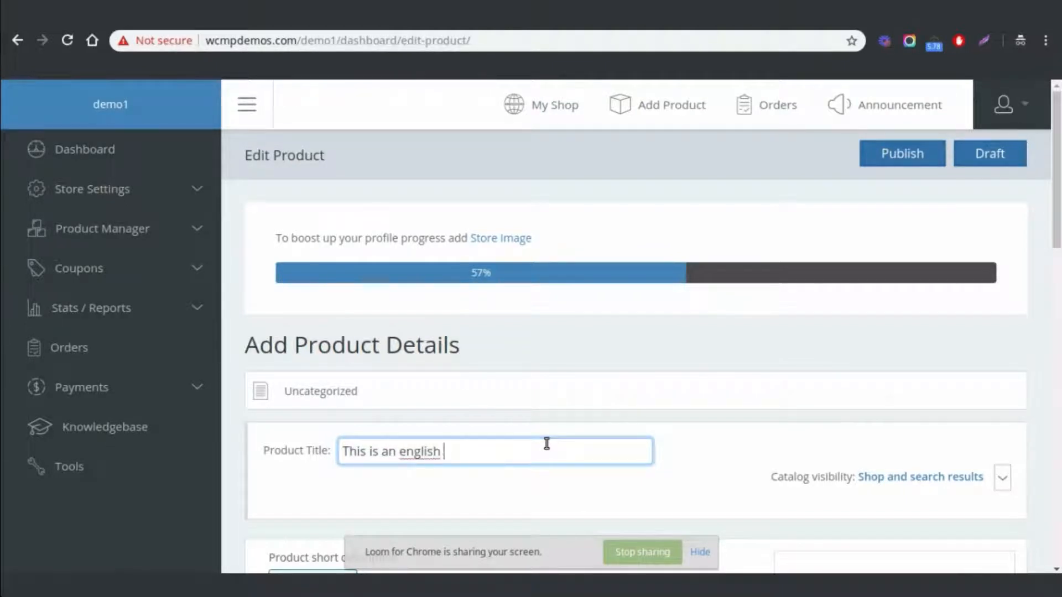
{"action": "type", "text": "pro"}
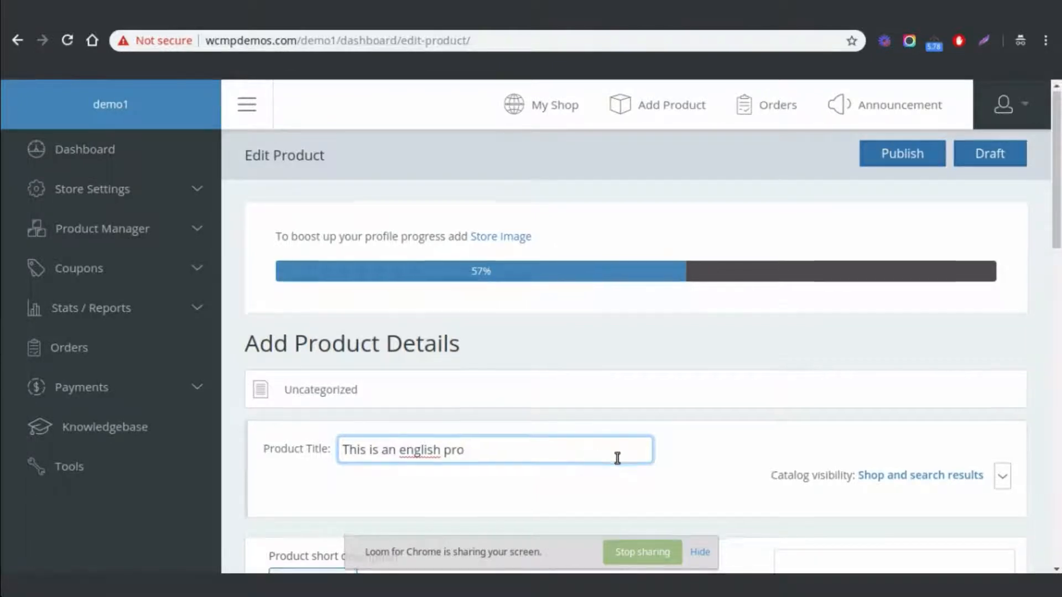
{"action": "scroll", "scroll_direction": "down", "scroll_amount": 3}
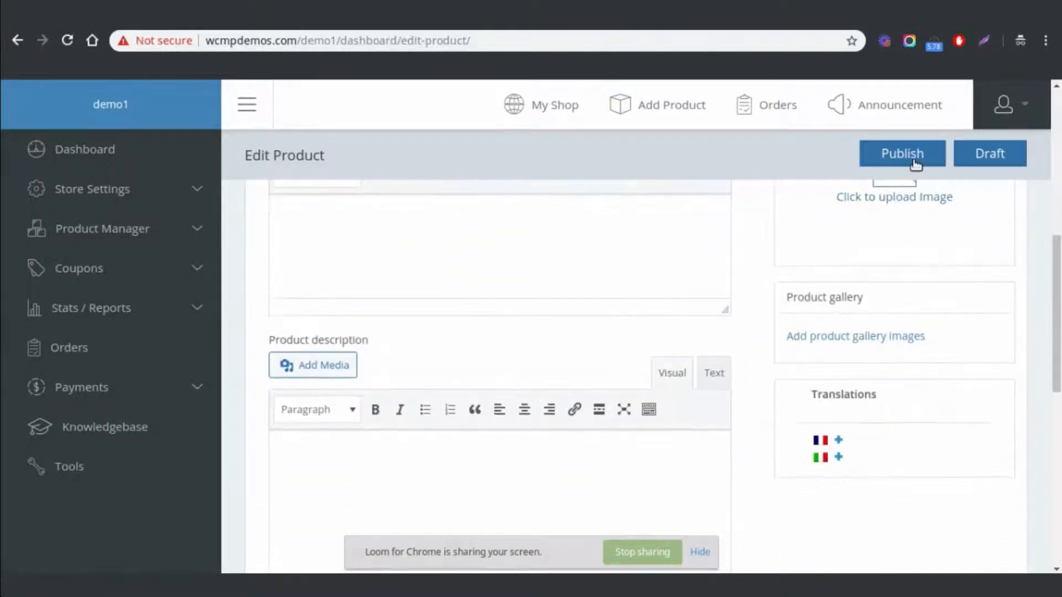
{"action": "left_click", "coordinate": [902, 153]}
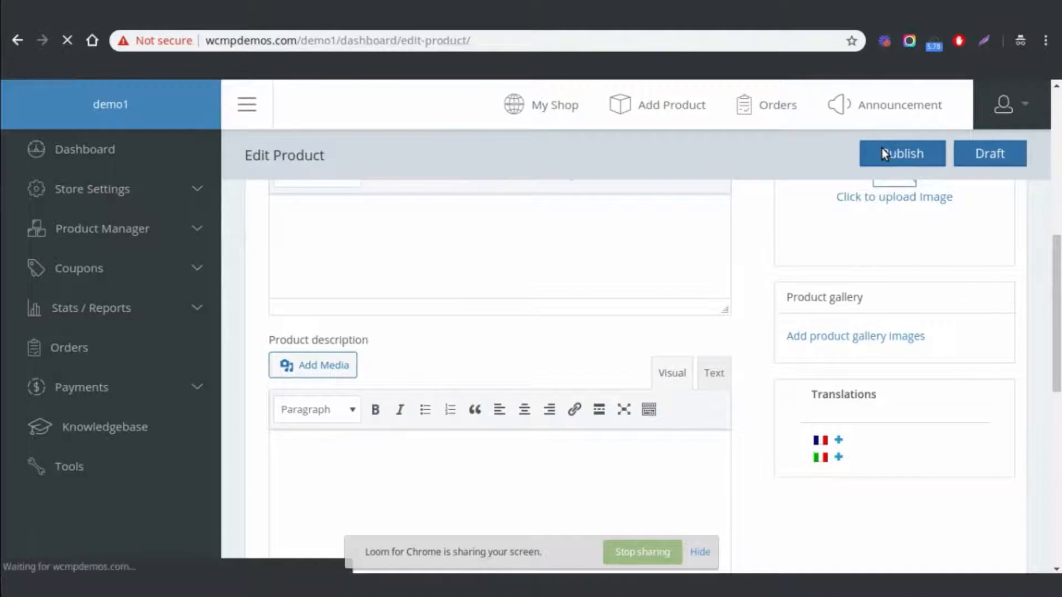
{"action": "left_click", "coordinate": [901, 153]}
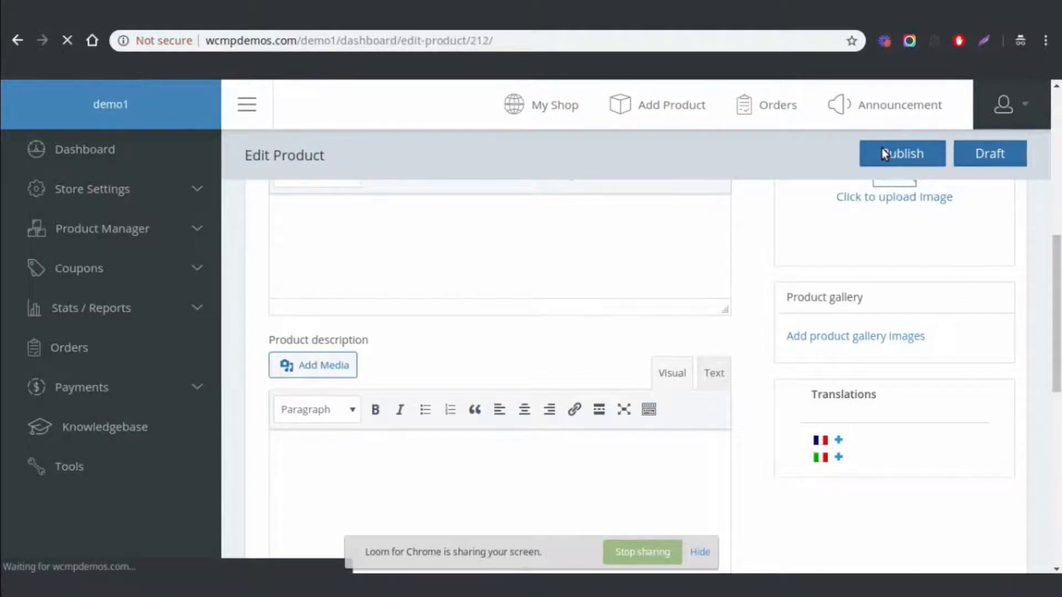
{"action": "left_click", "coordinate": [901, 153]}
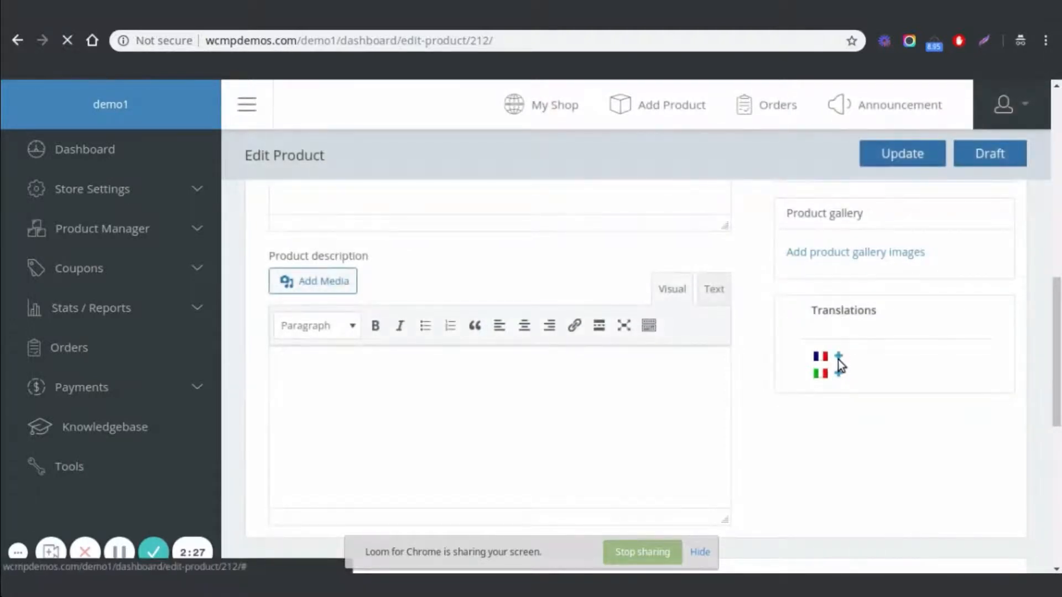
Create the product's French copy with short description 'this is french version' and publish it
{"action": "left_click", "coordinate": [838, 357]}
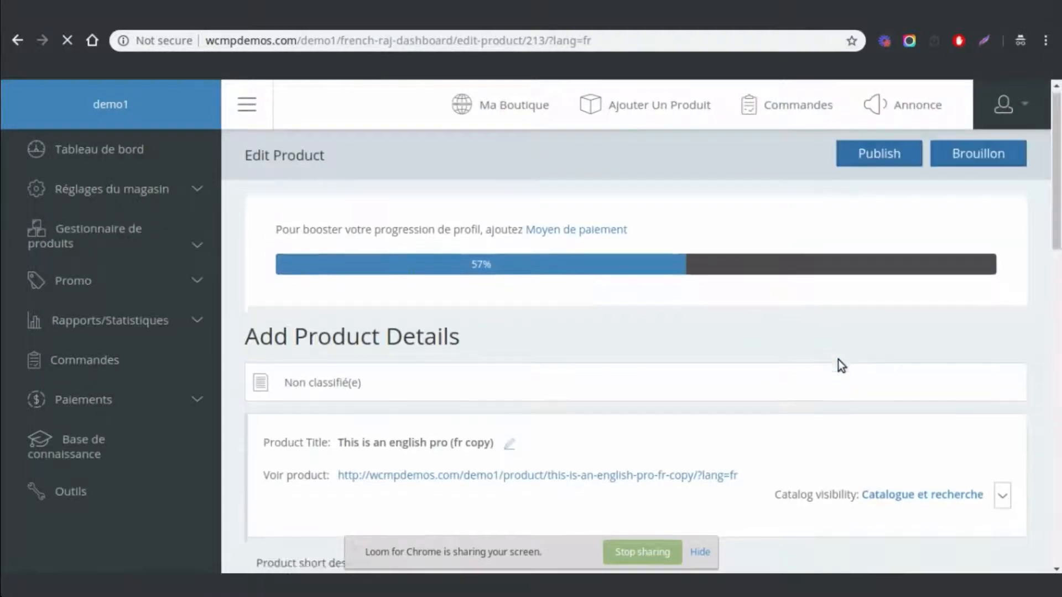
{"action": "scroll", "scroll_direction": "down", "scroll_amount": 3}
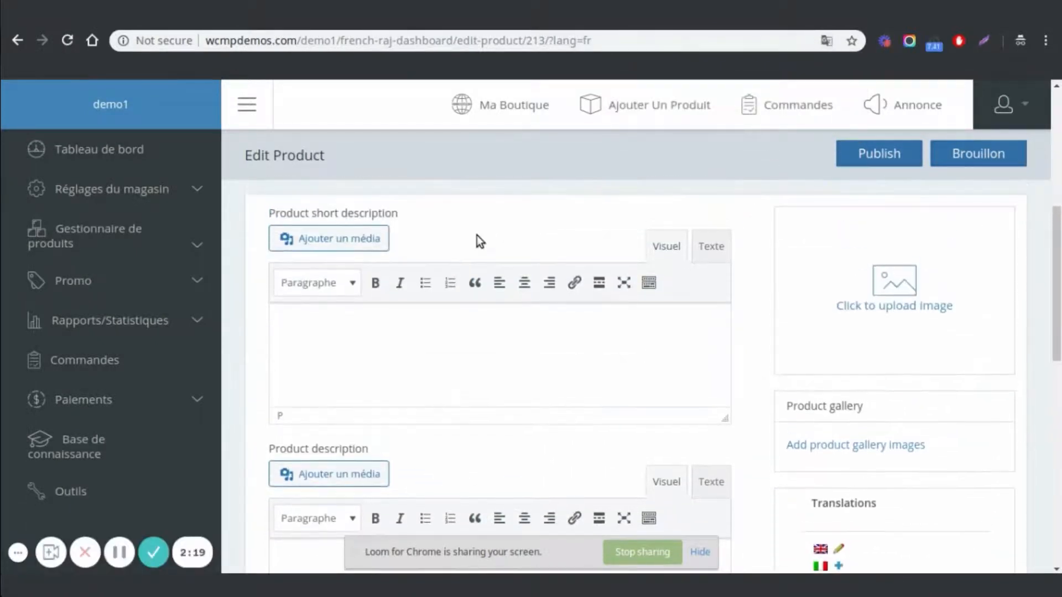
{"action": "type", "text": "this"}
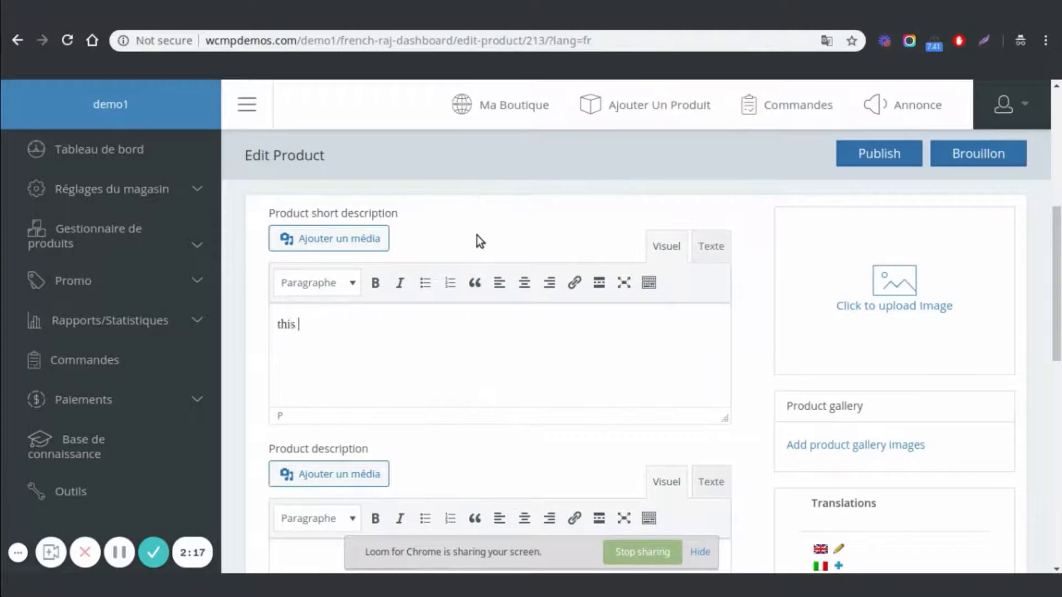
{"action": "type", "text": "is fre"}
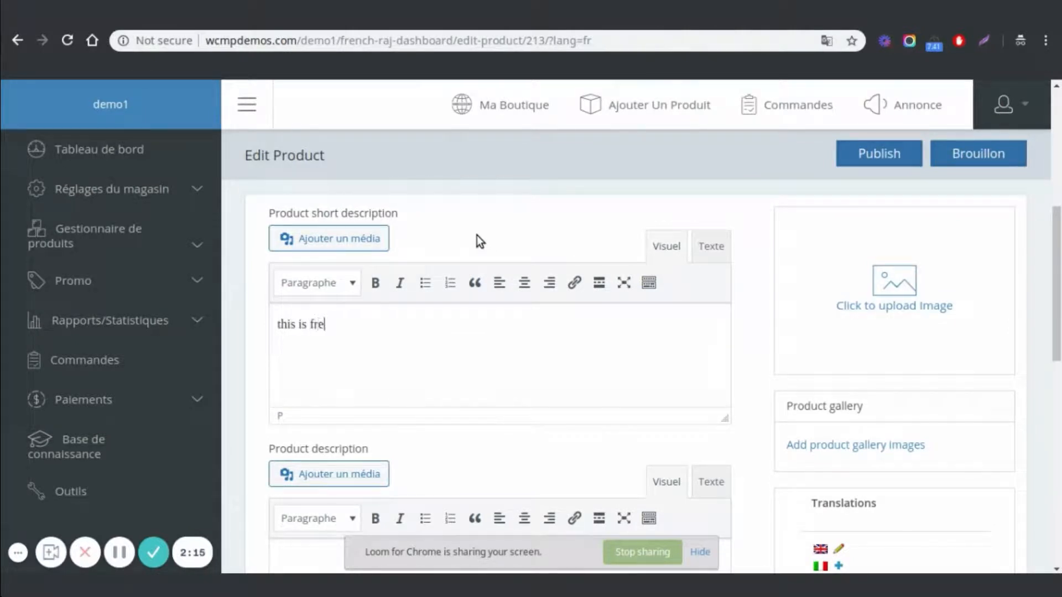
{"action": "type", "text": "nch ve"}
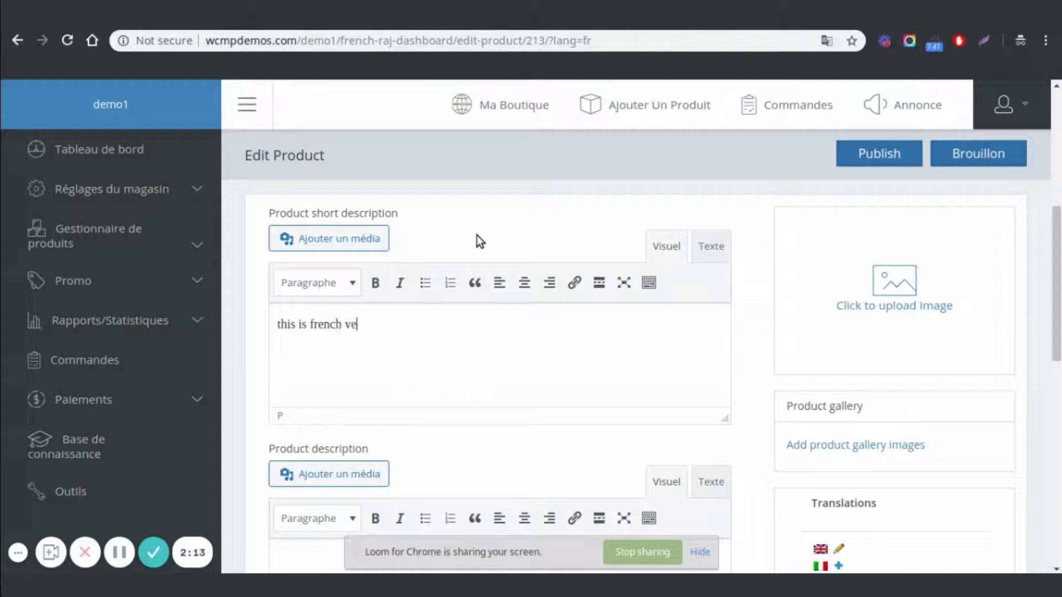
{"action": "type", "text": "rsu"}
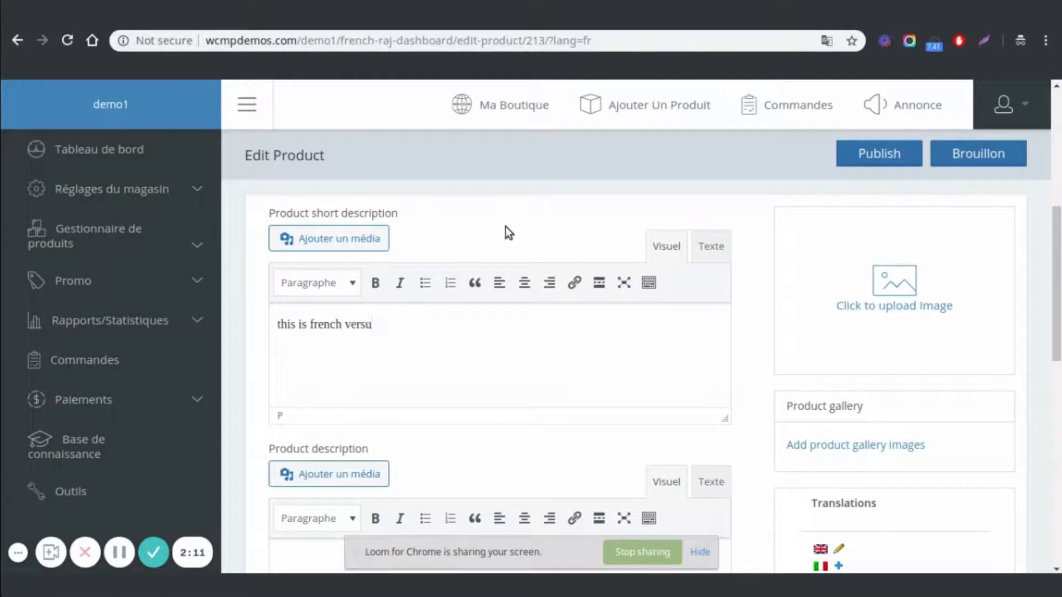
{"action": "type", "text": "ion"}
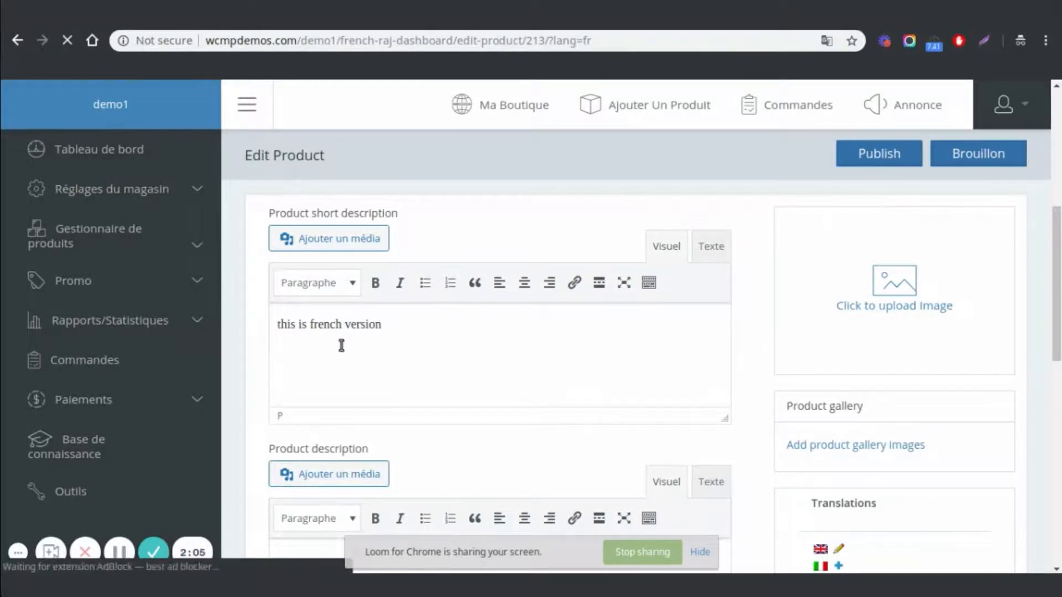
{"action": "left_click", "coordinate": [878, 153]}
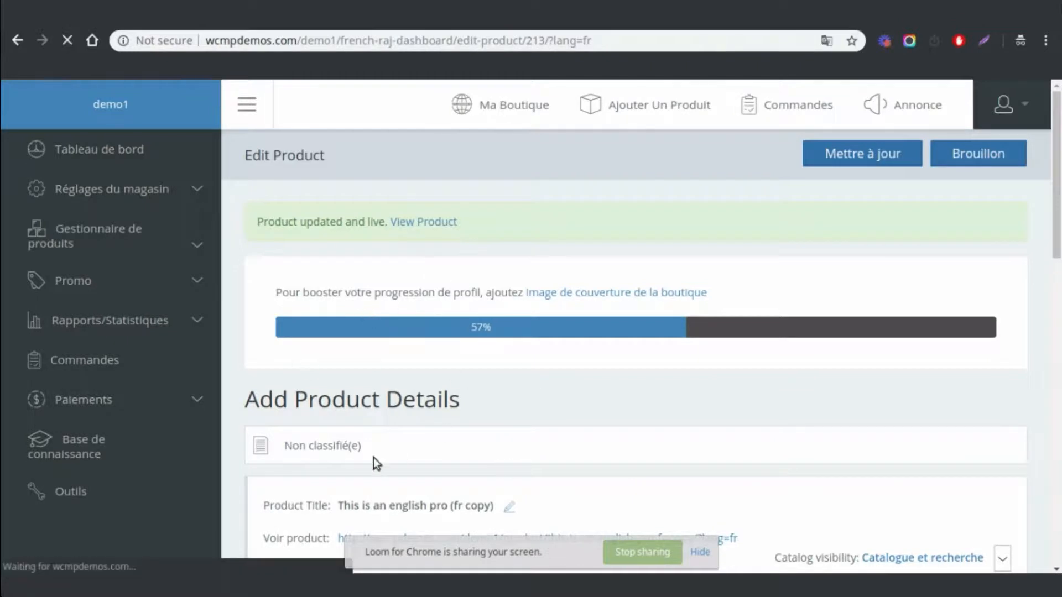
{"action": "scroll", "scroll_direction": "down", "scroll_amount": 3}
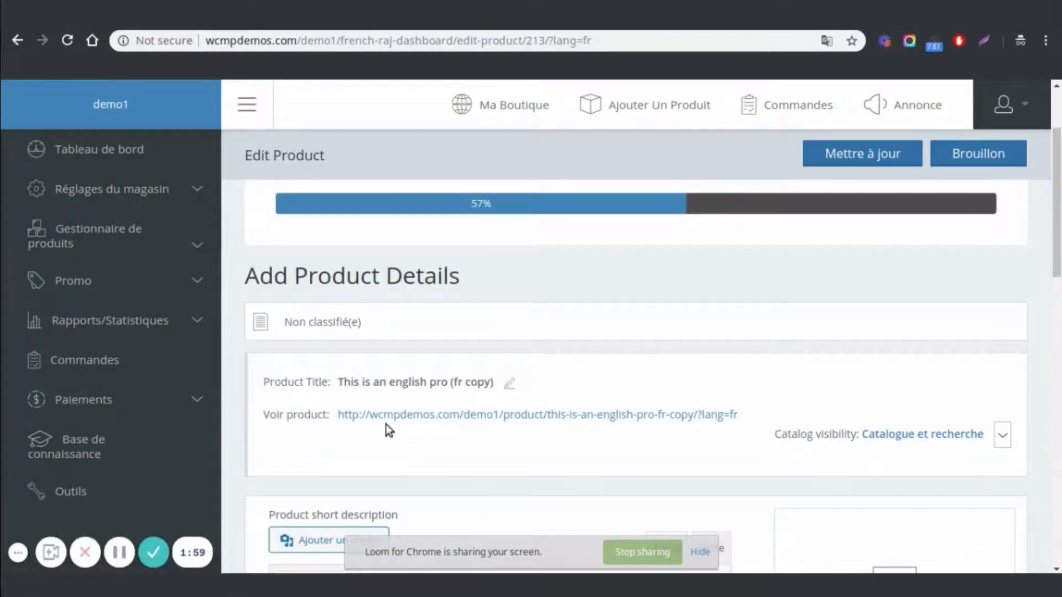
{"action": "mouse_move", "coordinate": [399, 419]}
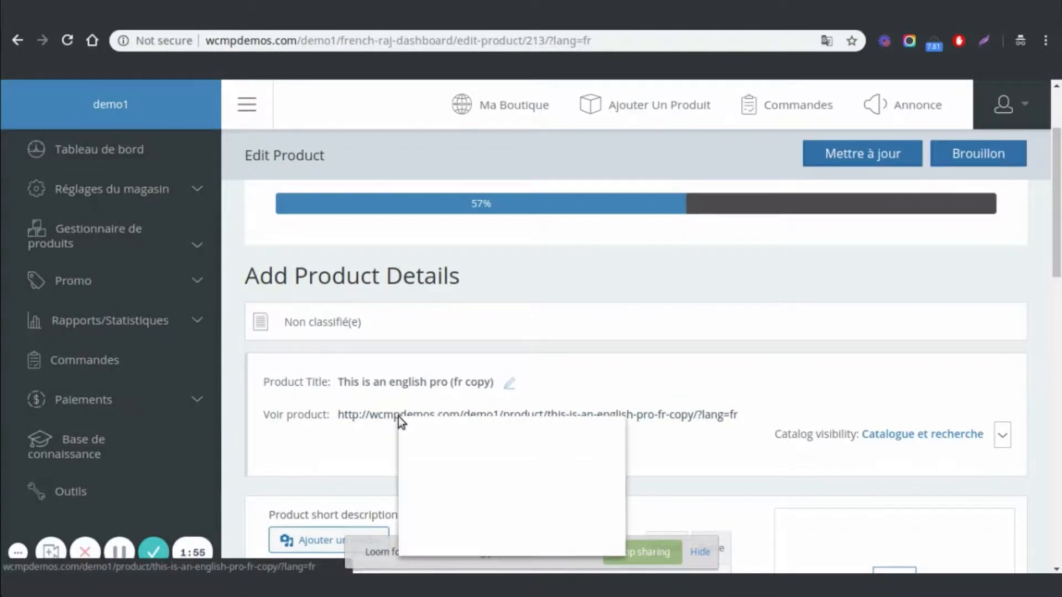
{"action": "mouse_move", "coordinate": [425, 437]}
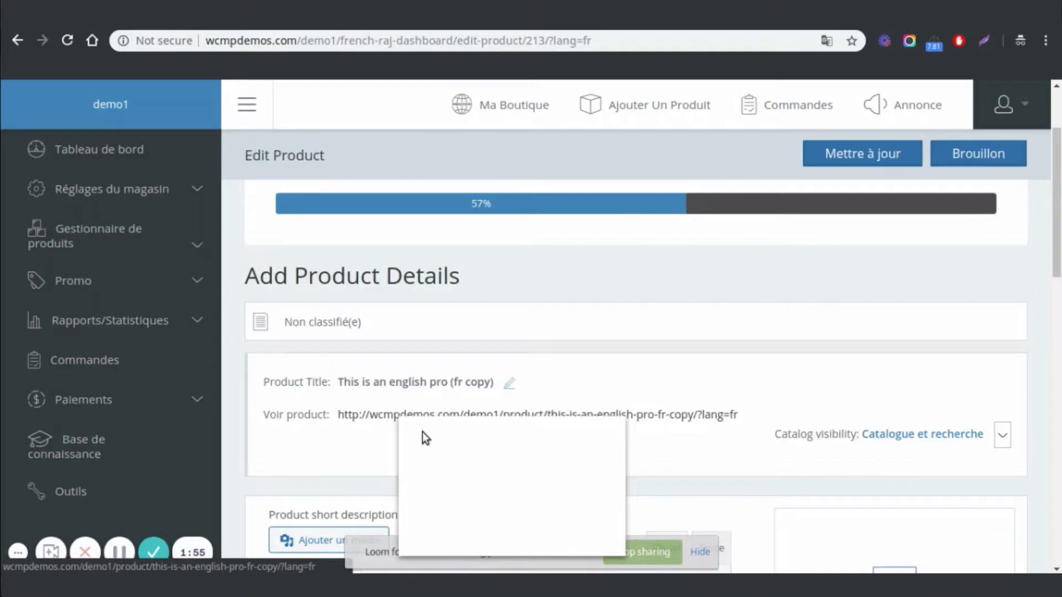
Open the French product's Voir link in a new browser tab
{"action": "right_click", "coordinate": [535, 414]}
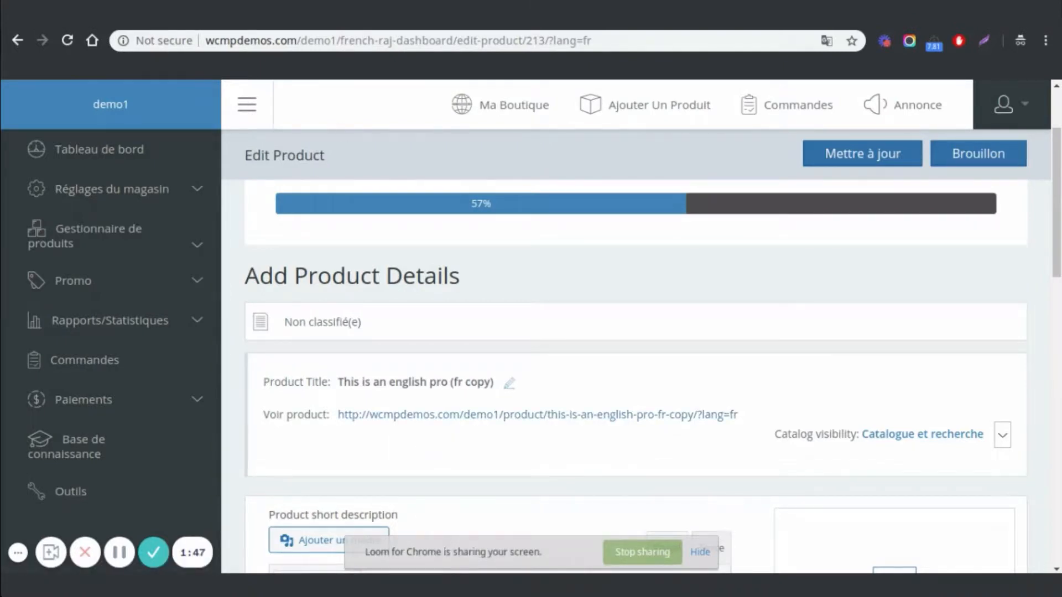
{"action": "left_click", "coordinate": [537, 415]}
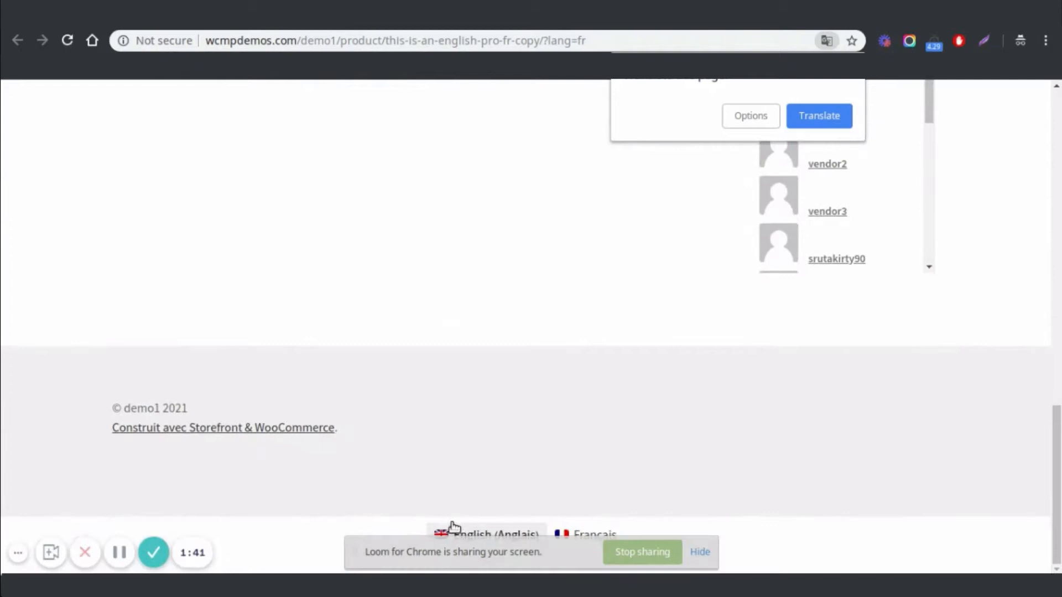
Switch the product page to English via the footer switcher, then back to Français
{"action": "left_click", "coordinate": [484, 534]}
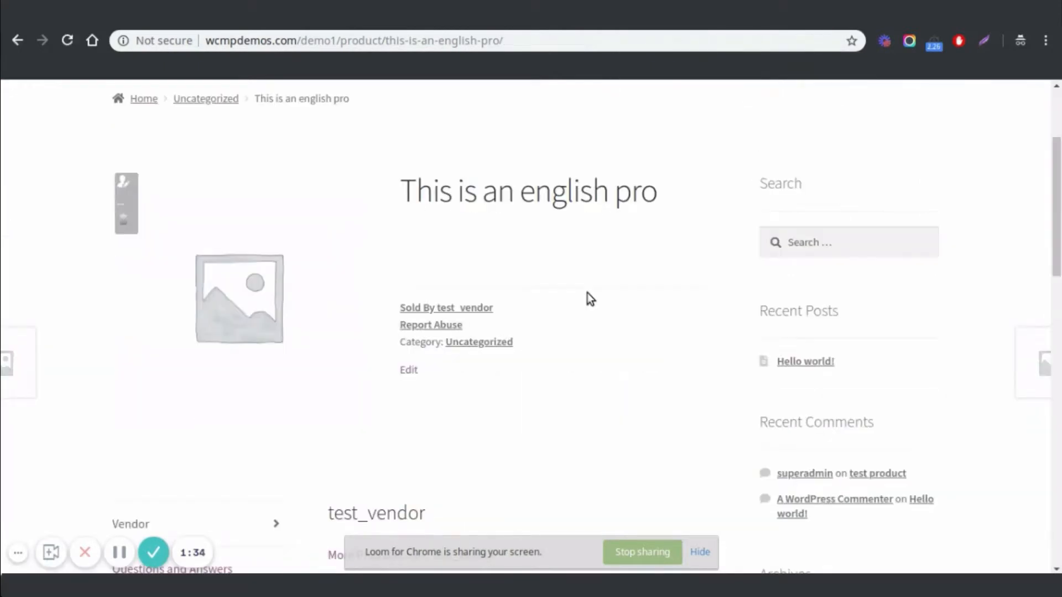
{"action": "scroll", "scroll_direction": "down", "scroll_amount": 3}
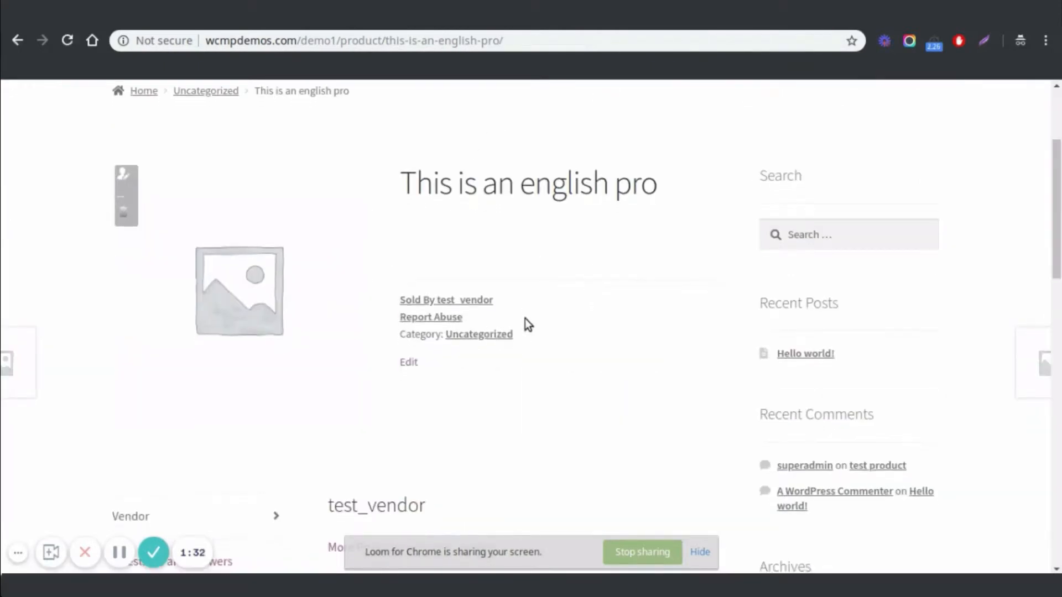
{"action": "scroll", "scroll_direction": "down", "scroll_amount": 3}
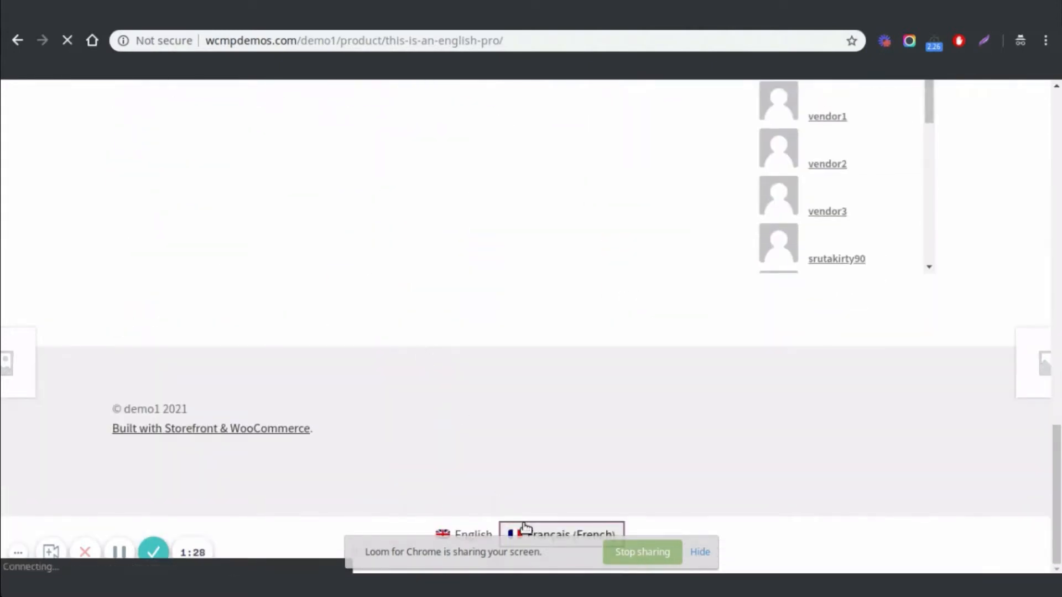
{"action": "left_click", "coordinate": [560, 535]}
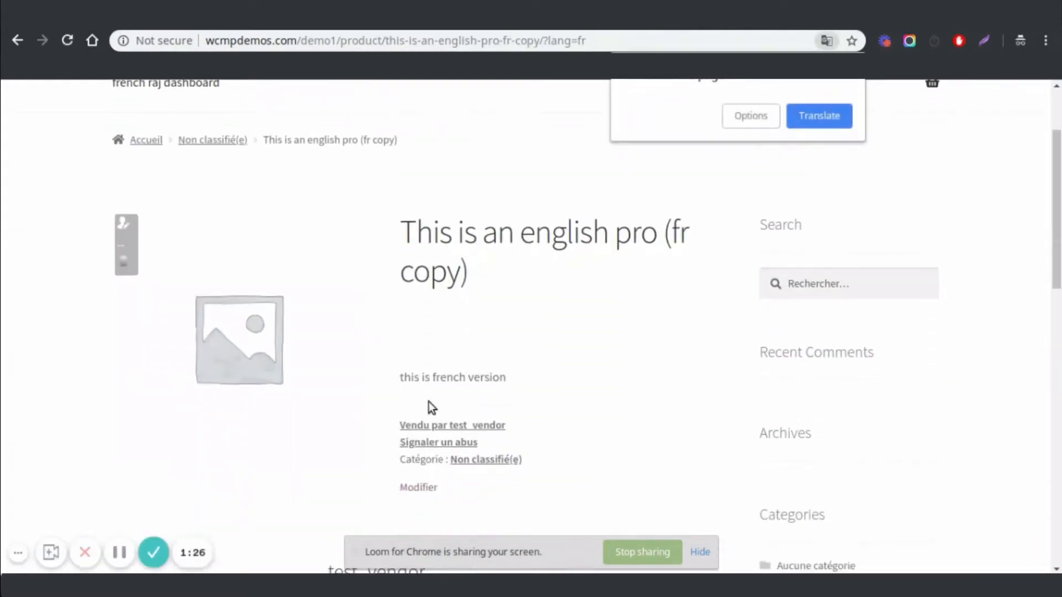